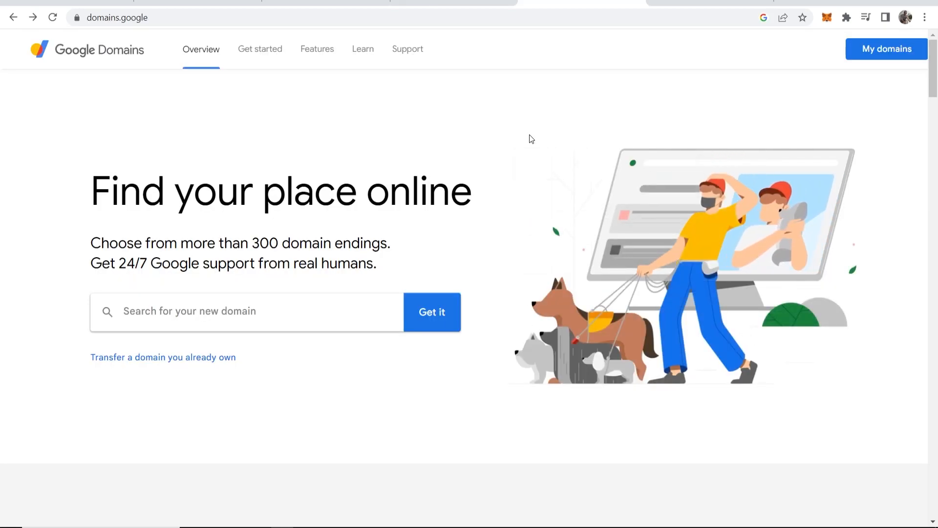
{"action": "mouse_move", "coordinate": [487, 47]}
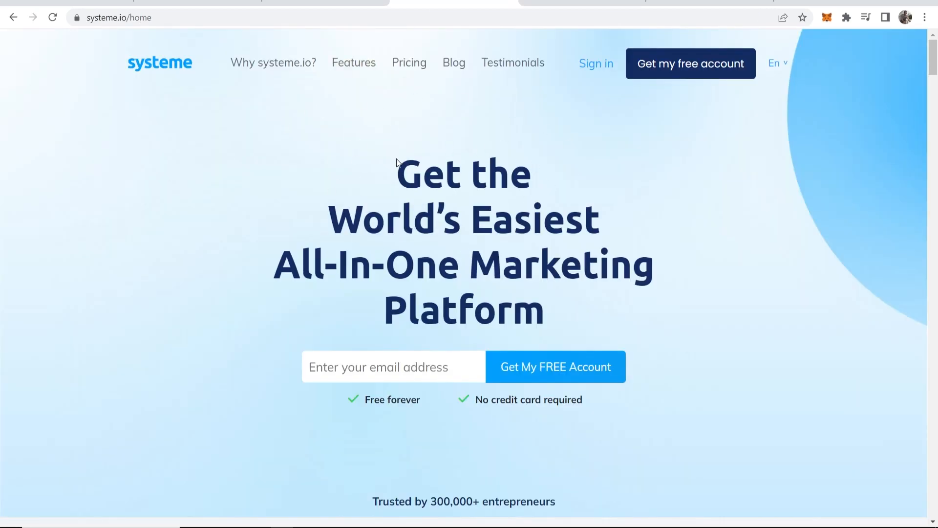
{"action": "mouse_move", "coordinate": [417, 142]}
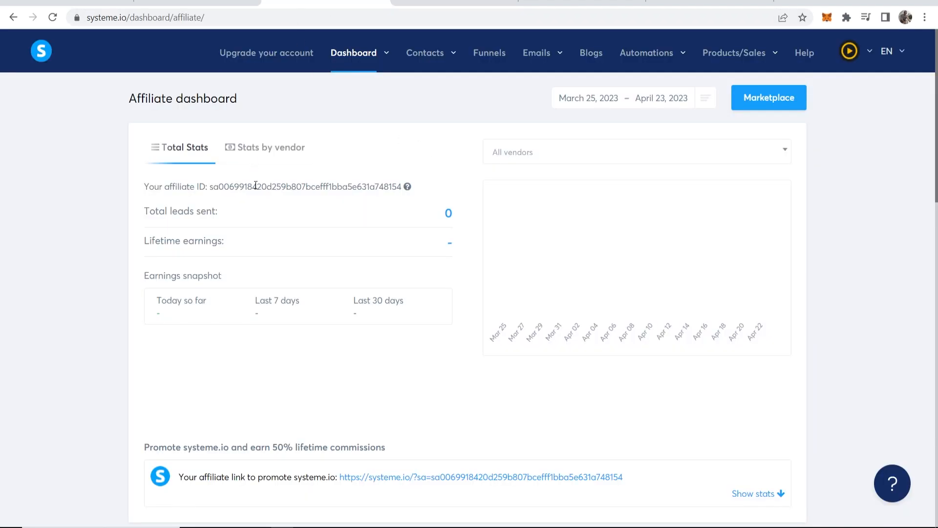
{"action": "mouse_move", "coordinate": [476, 112]}
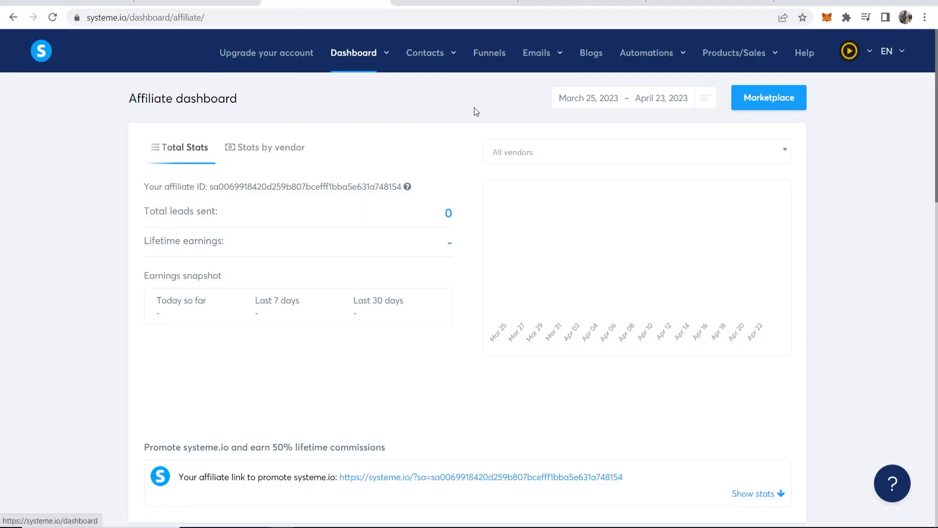
Step: Go to Settings > Custom domains from the account menu, listing the existing subdomain
{"action": "left_click", "coordinate": [848, 51]}
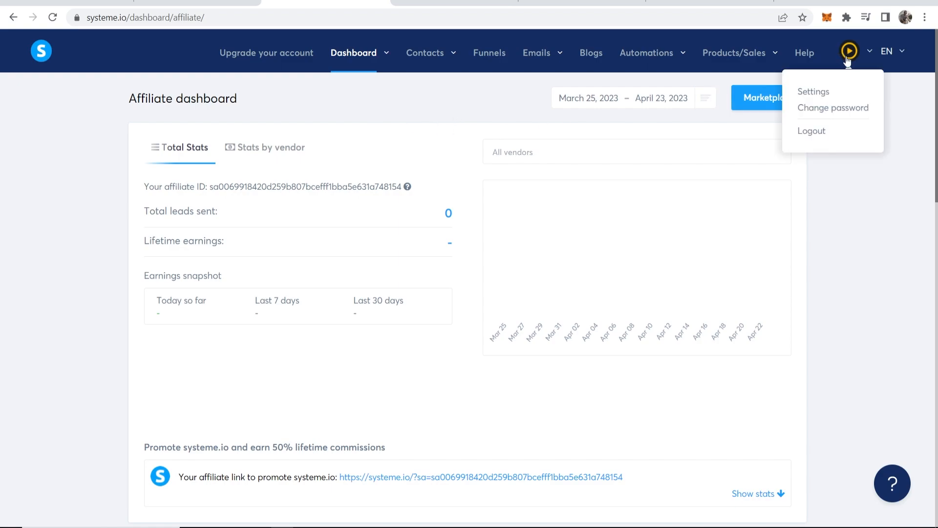
{"action": "mouse_move", "coordinate": [830, 86]}
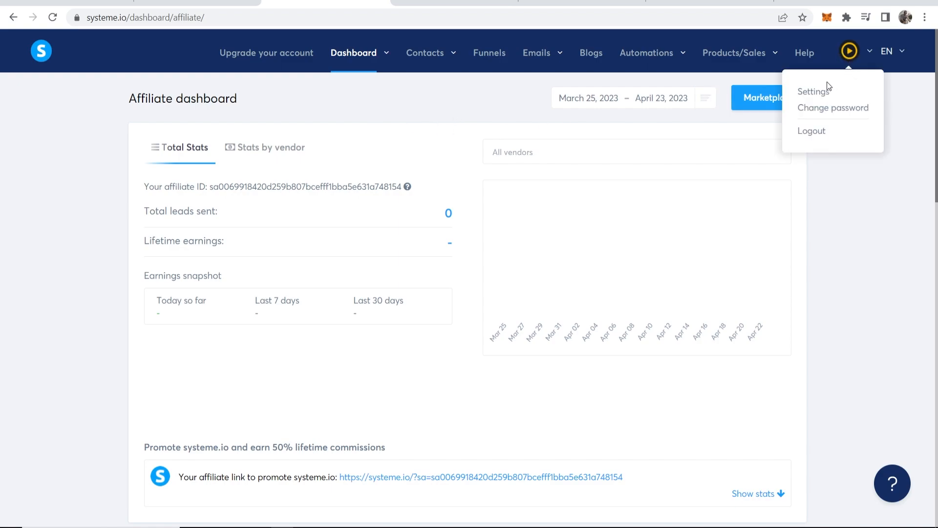
{"action": "left_click", "coordinate": [812, 91]}
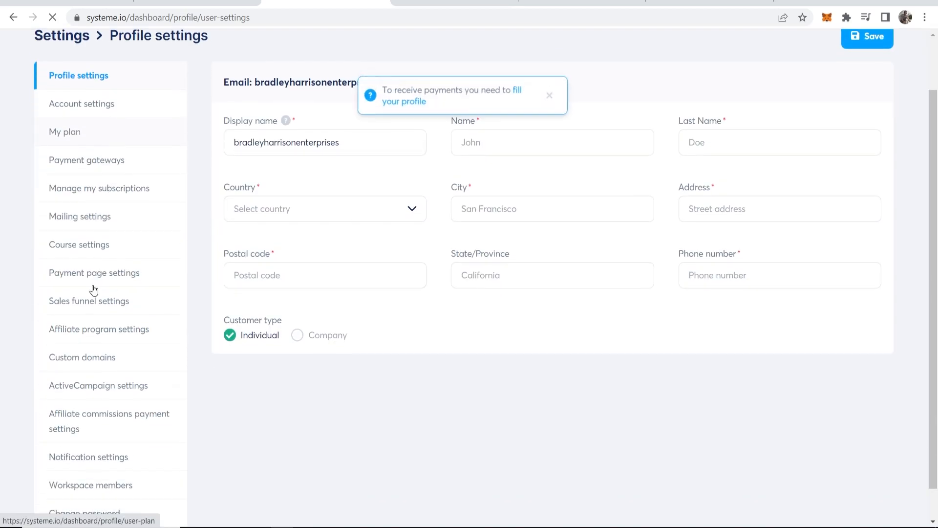
{"action": "mouse_move", "coordinate": [100, 361]}
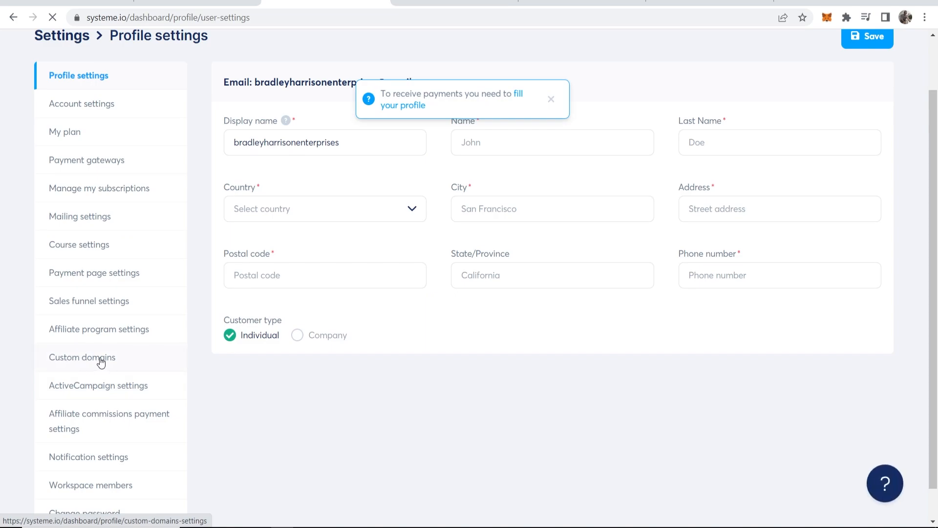
{"action": "left_click", "coordinate": [83, 357]}
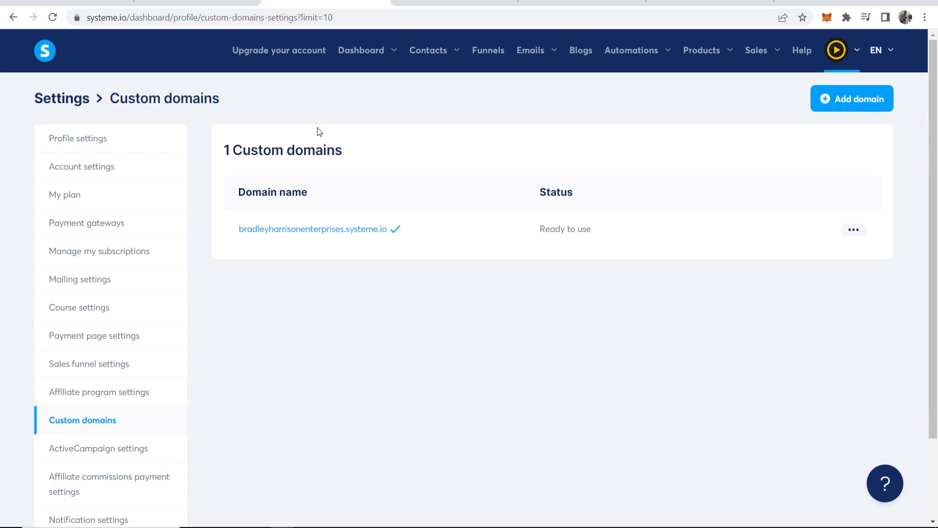
{"action": "mouse_move", "coordinate": [341, 123]}
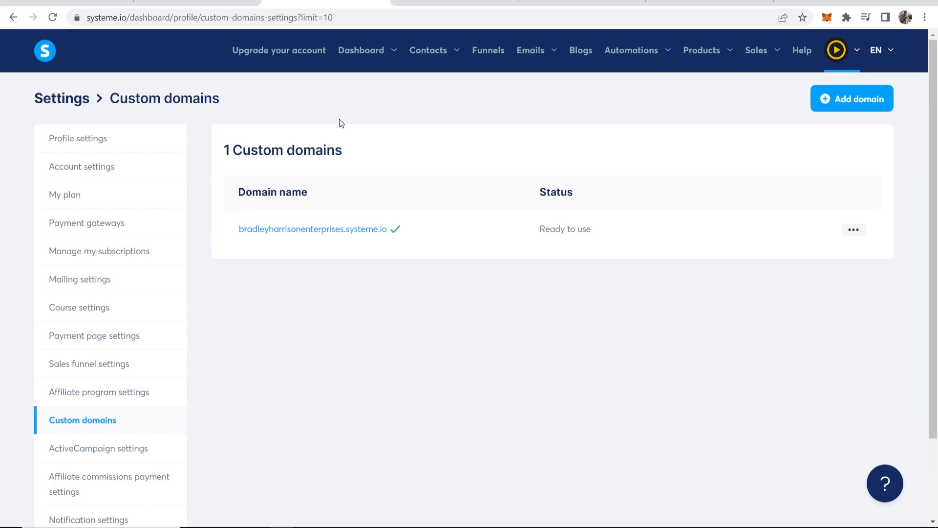
{"action": "mouse_move", "coordinate": [870, 130]}
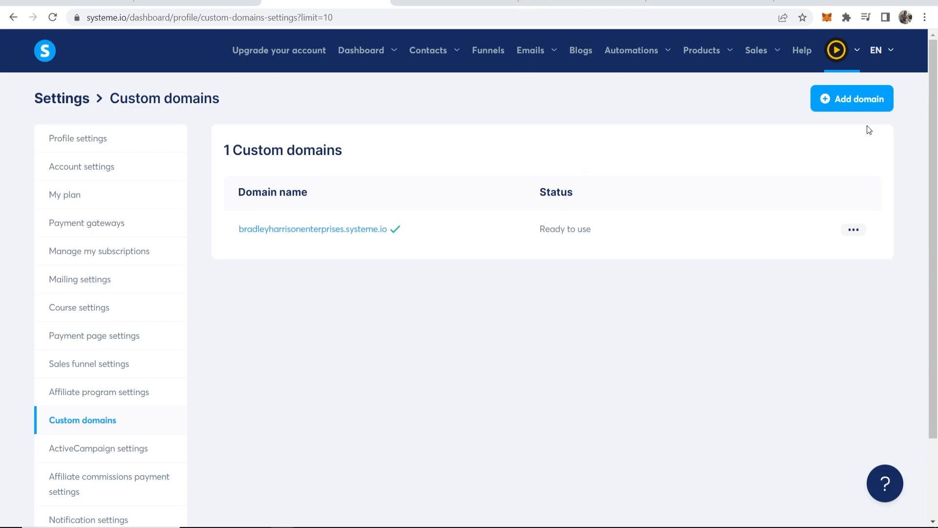
Step: Start adding a new custom domain and briefly check the owned domains in Google Domains
{"action": "left_click", "coordinate": [851, 98]}
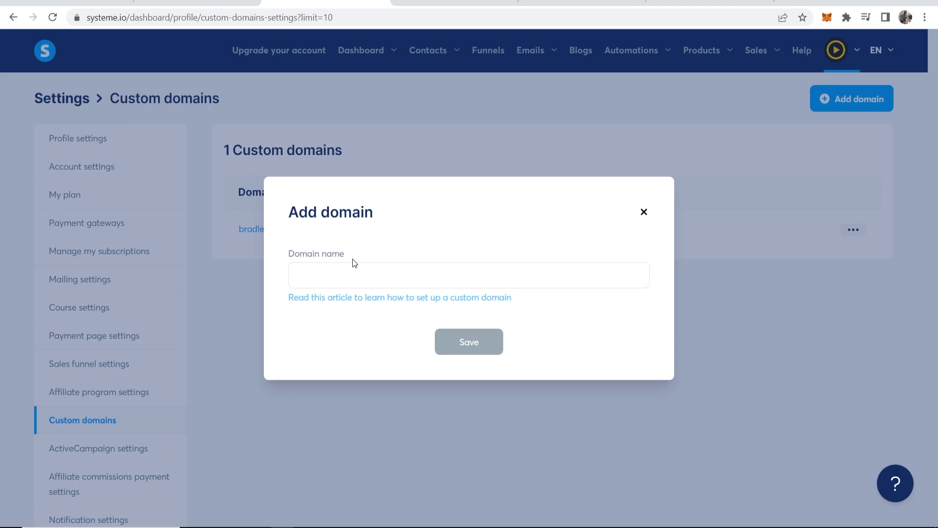
{"action": "mouse_move", "coordinate": [334, 290]}
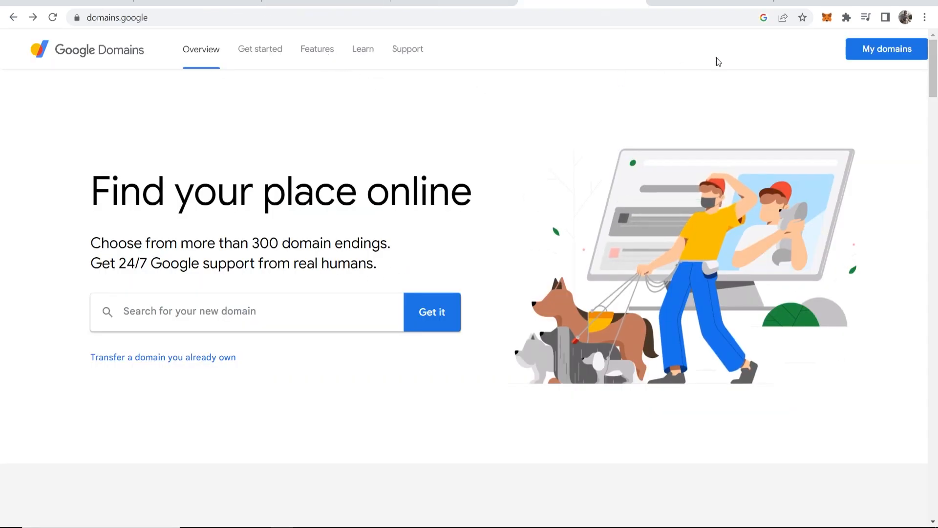
{"action": "left_click", "coordinate": [886, 49]}
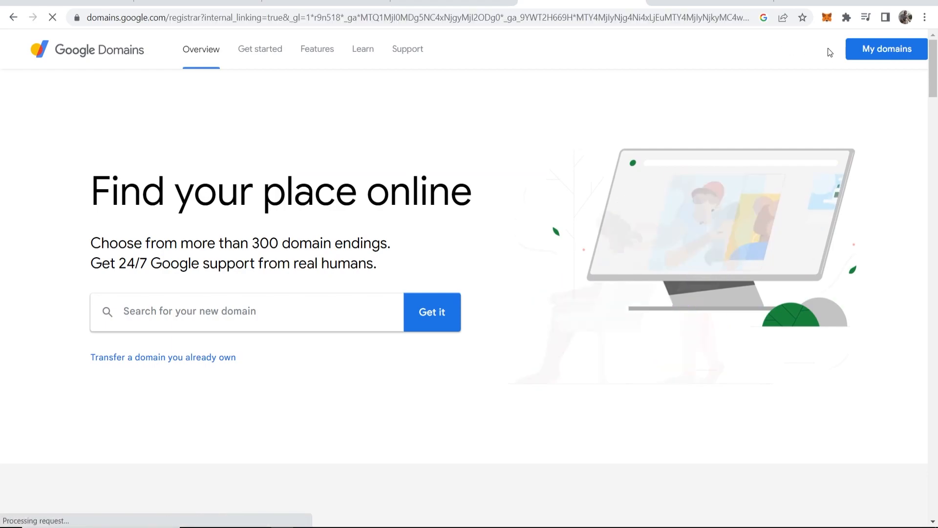
{"action": "left_click", "coordinate": [887, 49]}
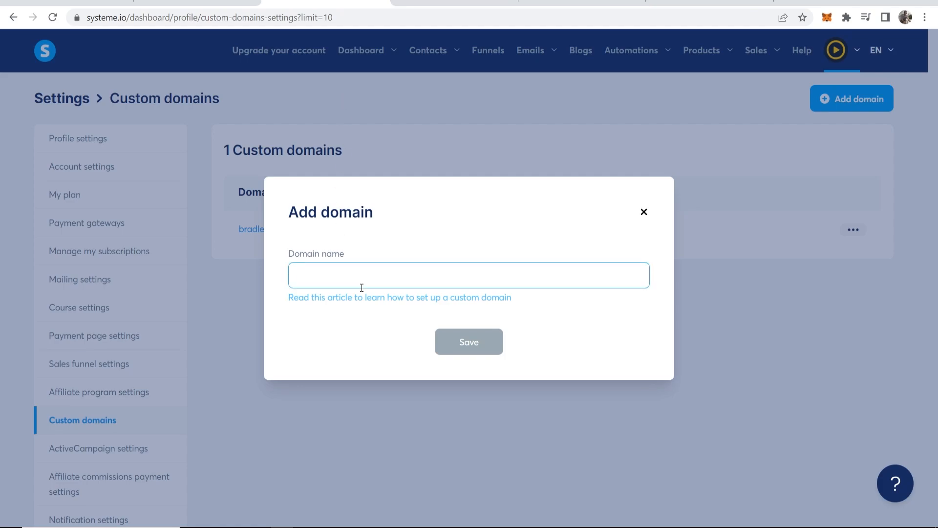
{"action": "type", "text": "www."}
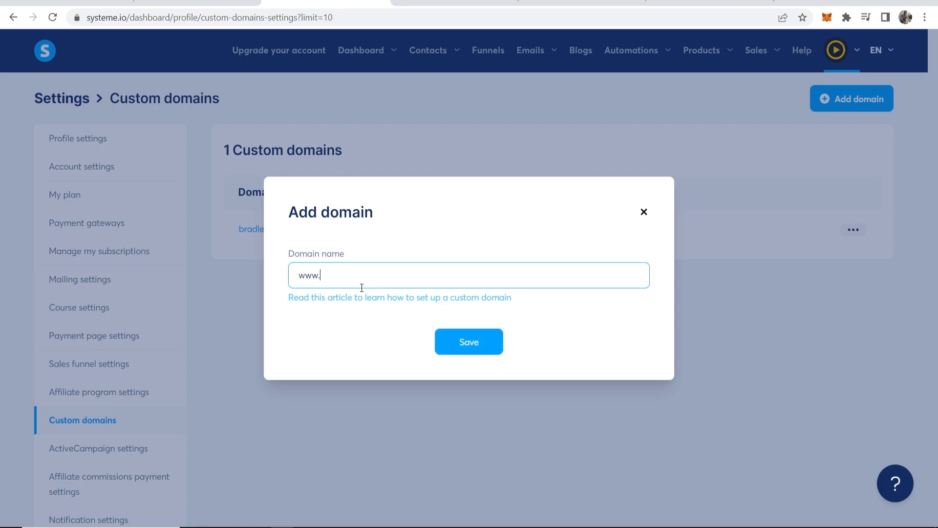
{"action": "type", "text": "howtoonlinetutorial.com"}
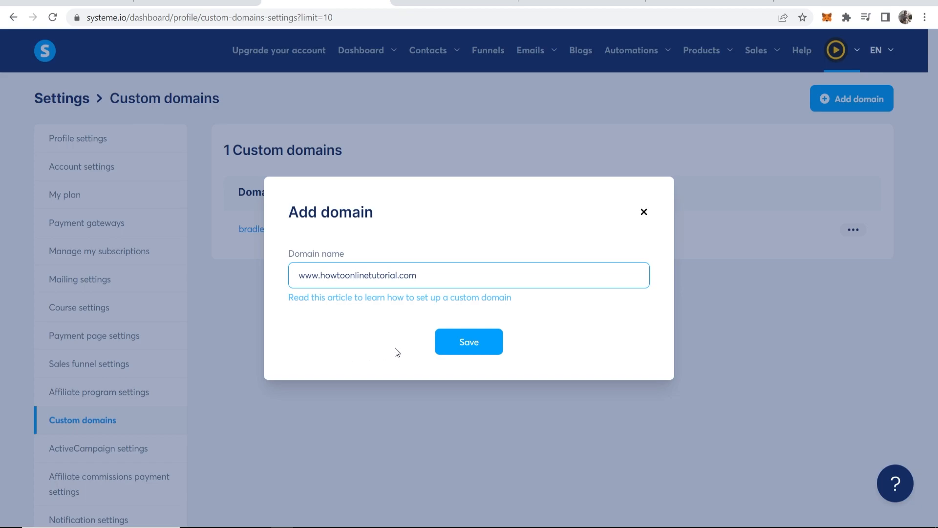
{"action": "left_click", "coordinate": [468, 342]}
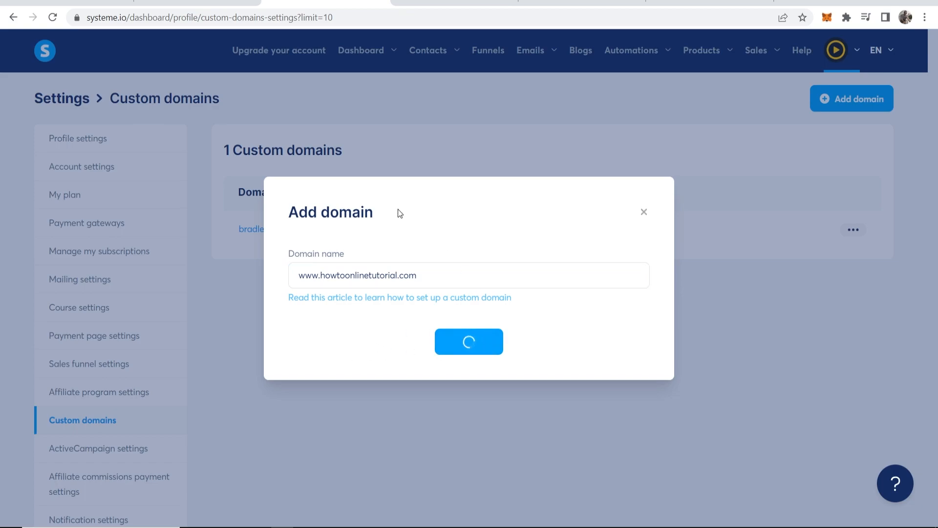
{"action": "left_click", "coordinate": [468, 342]}
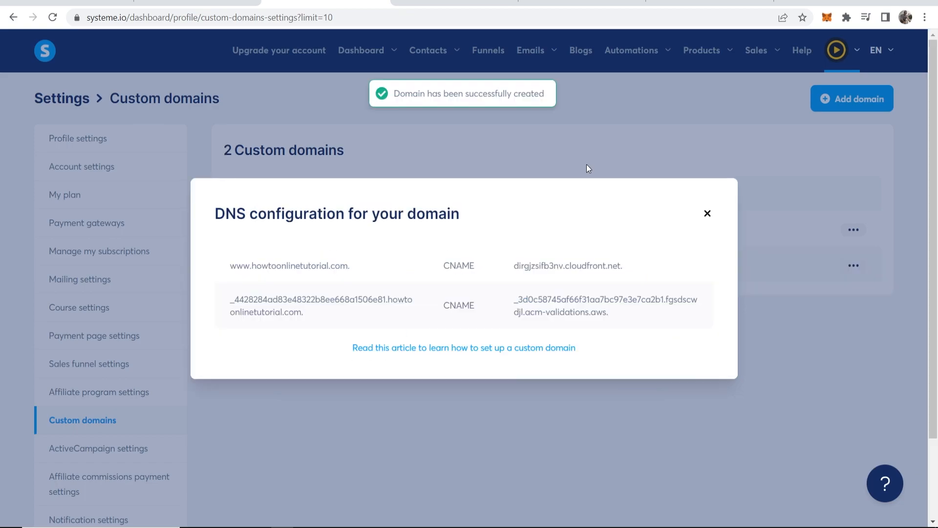
{"action": "mouse_move", "coordinate": [318, 237]}
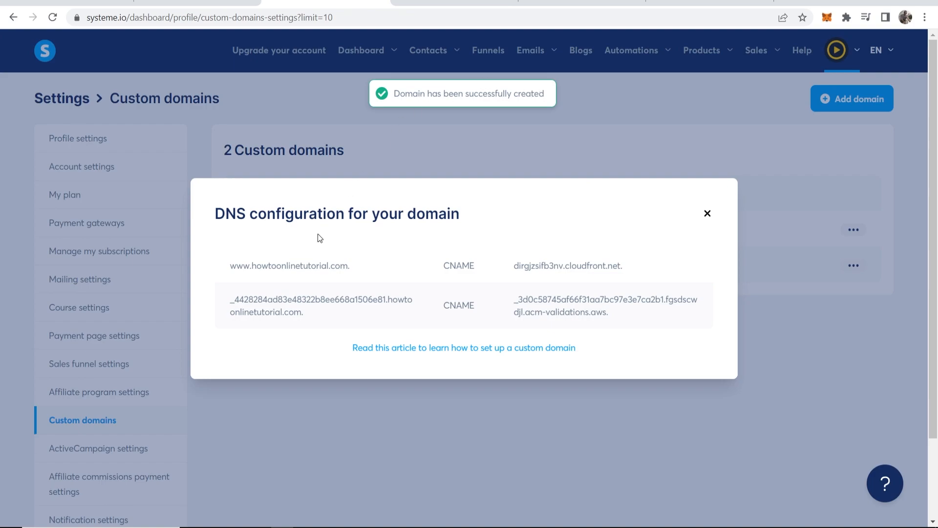
{"action": "triple_click", "coordinate": [336, 214]}
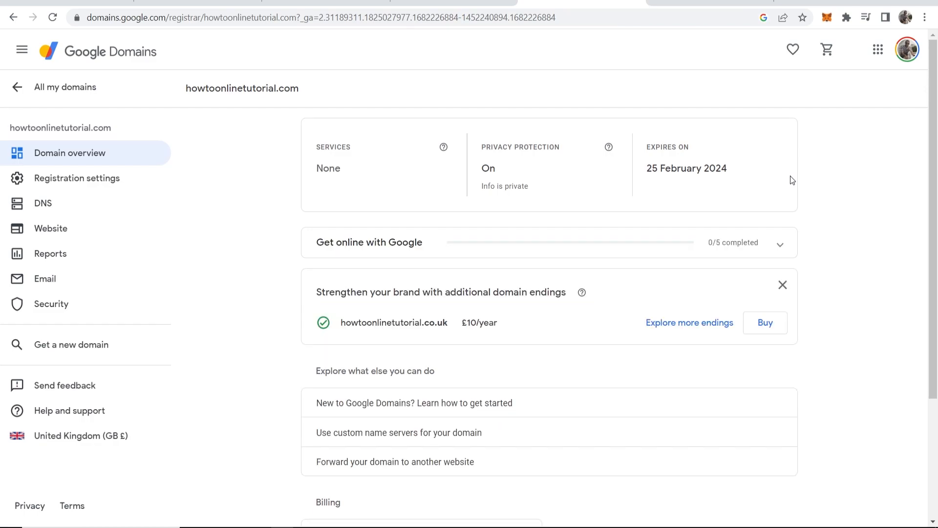
{"action": "mouse_move", "coordinate": [42, 203]}
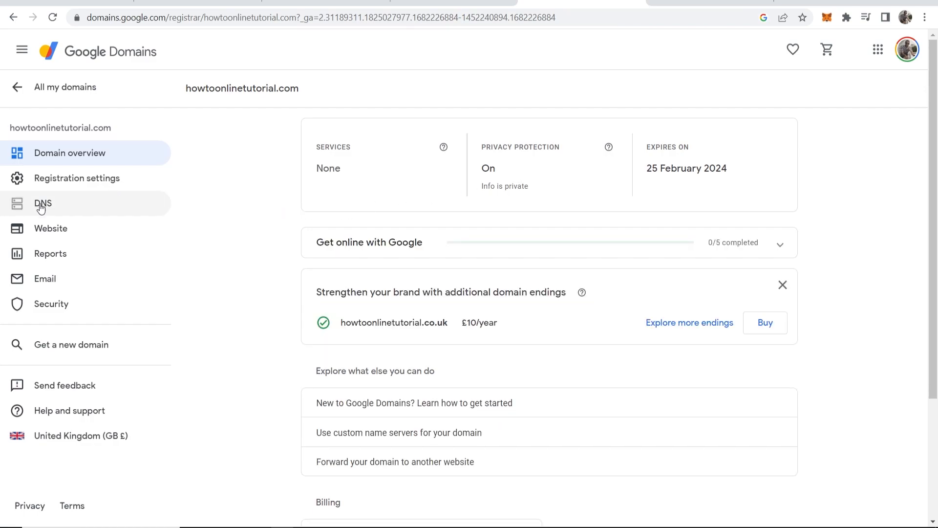
{"action": "mouse_move", "coordinate": [51, 206]}
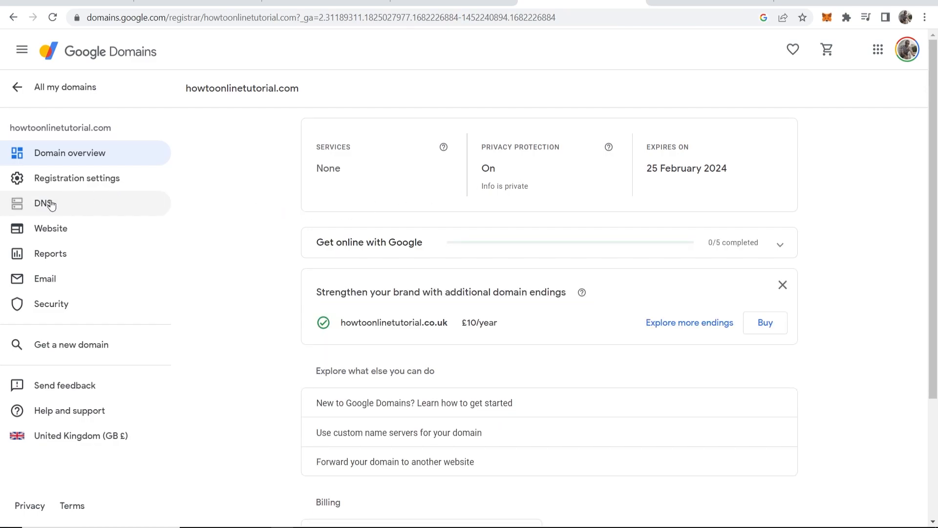
Step: Show the DNS custom records for howtoonlinetutorial.com with a blank row ready
{"action": "left_click", "coordinate": [43, 203]}
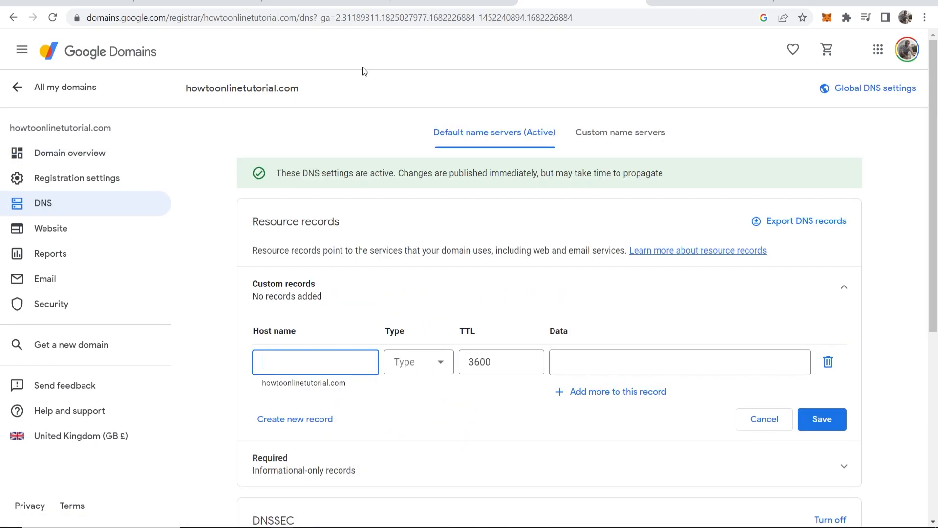
{"action": "scroll", "scroll_direction": "down", "scroll_amount": 3}
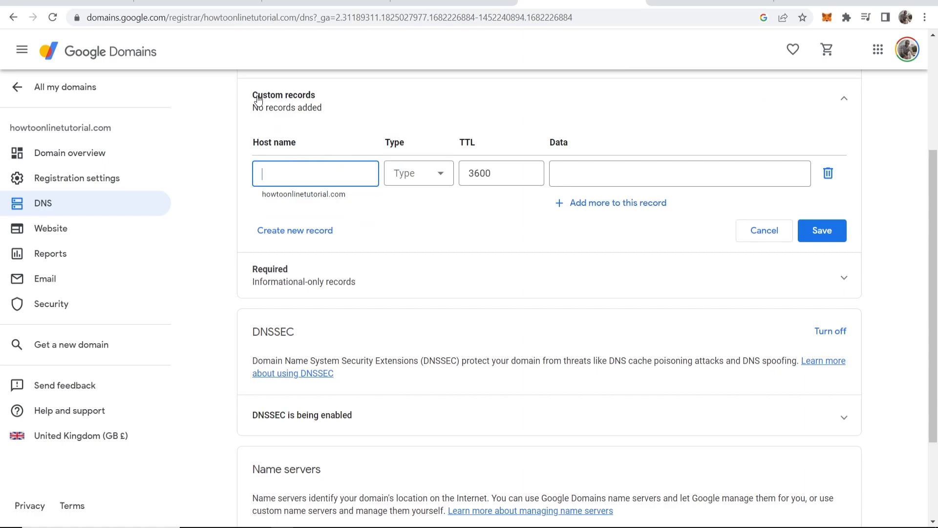
{"action": "mouse_move", "coordinate": [388, 193]}
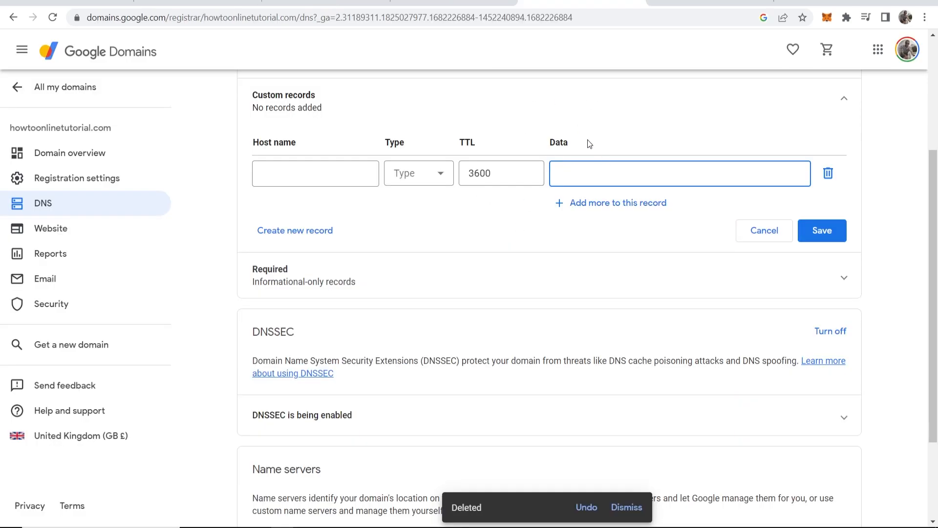
Step: Take the www host from Systeme.io's first CNAME record back to the Google Domains custom records
{"action": "left_click", "coordinate": [612, 202]}
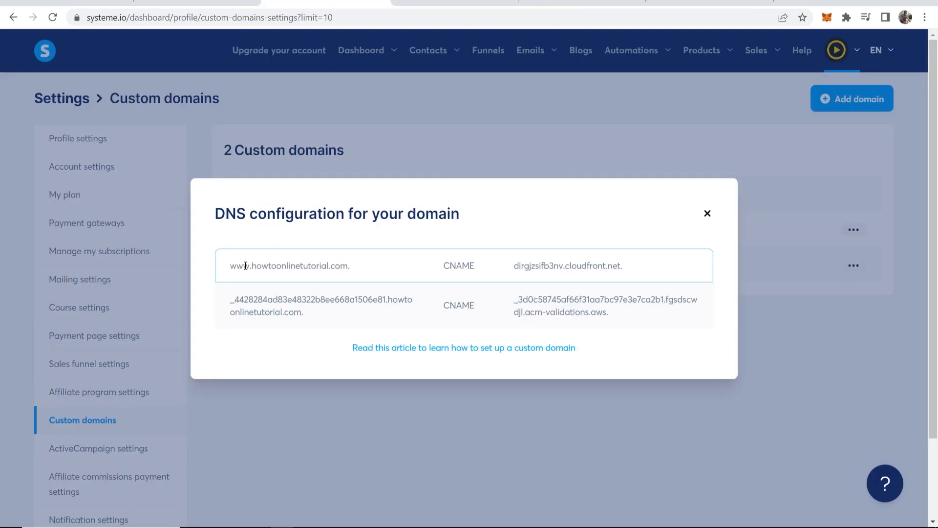
{"action": "double_click", "coordinate": [238, 266]}
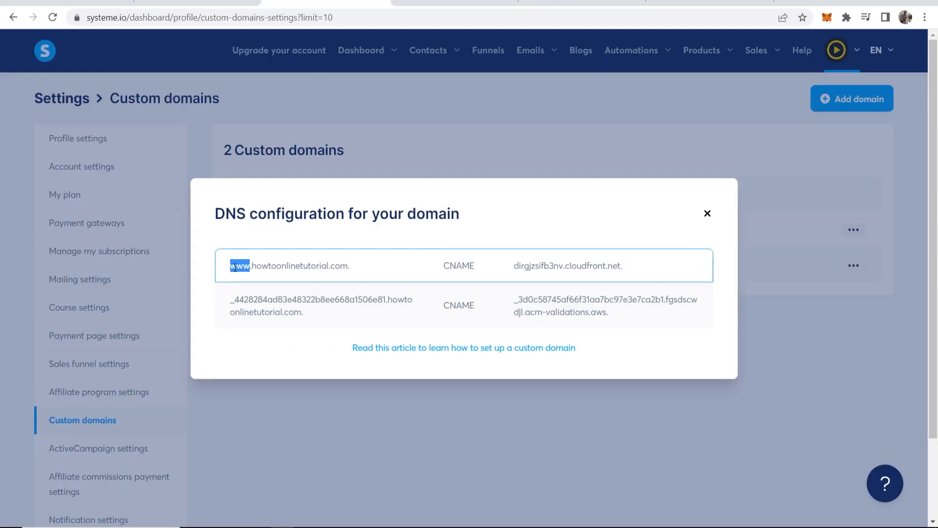
{"action": "left_click", "coordinate": [254, 266]}
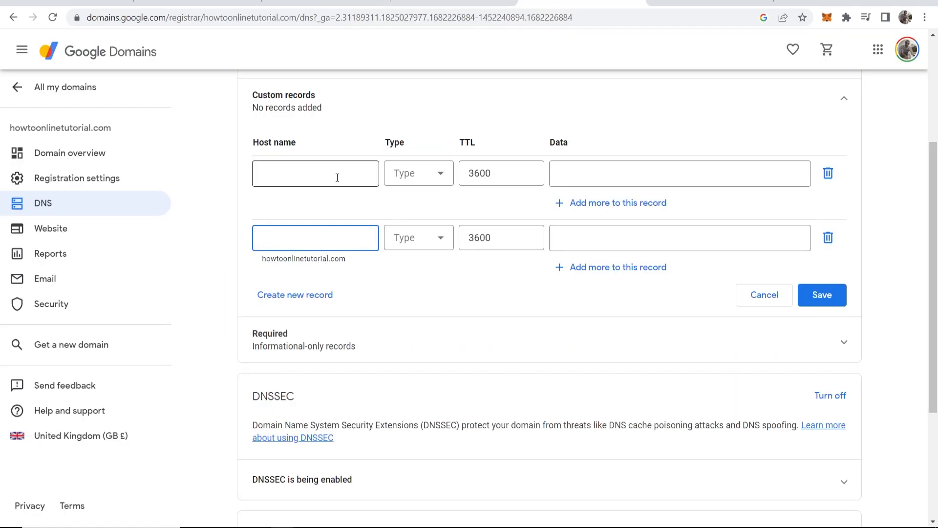
Step: Fill the first record: host www, type CNAME, data dirgjzsifb3nv.cloudfront.net
{"action": "type", "text": "www"}
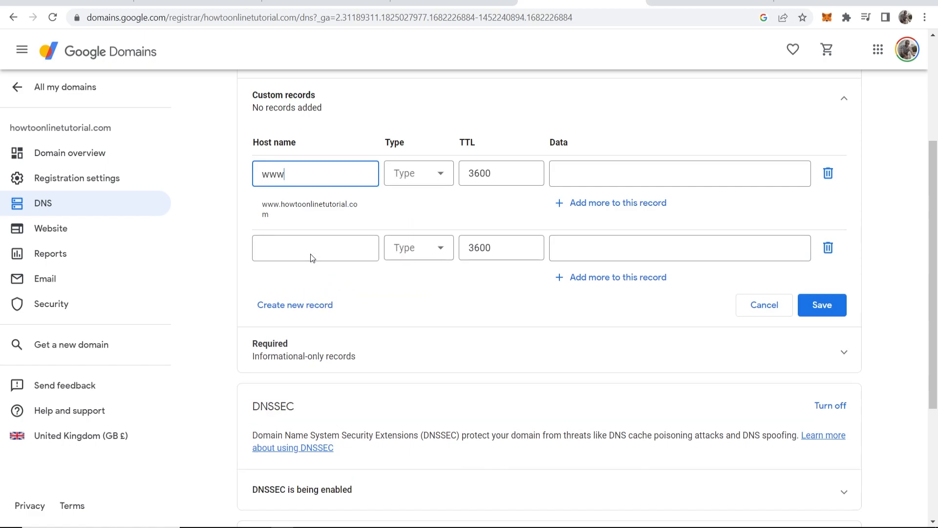
{"action": "left_click", "coordinate": [417, 173]}
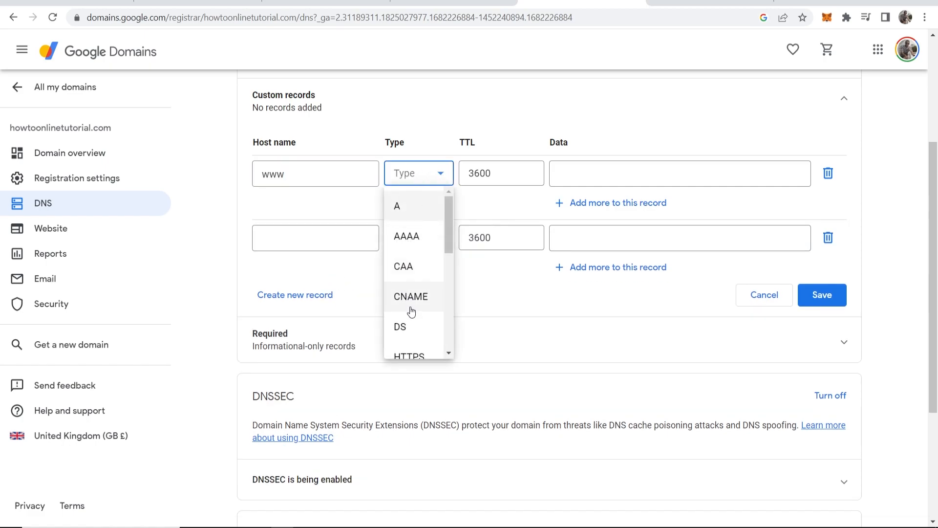
{"action": "left_click", "coordinate": [410, 296]}
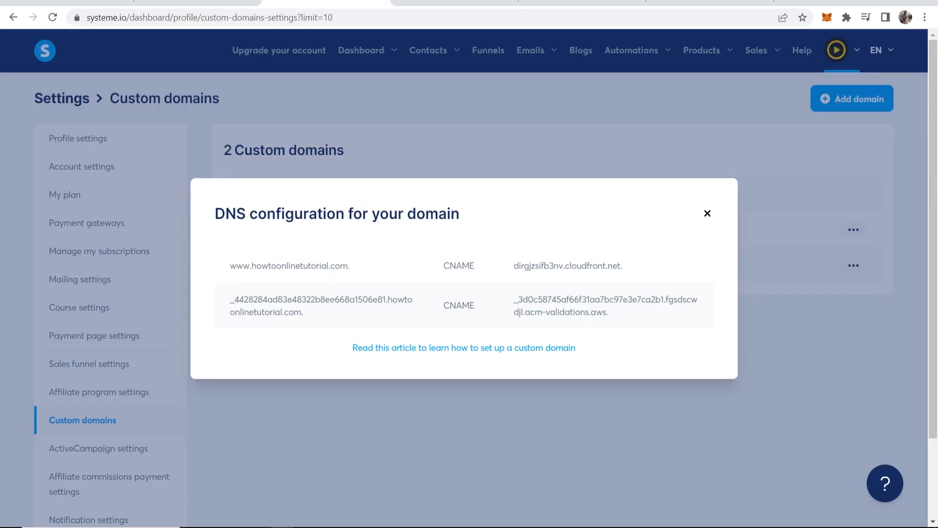
{"action": "left_click", "coordinate": [567, 266]}
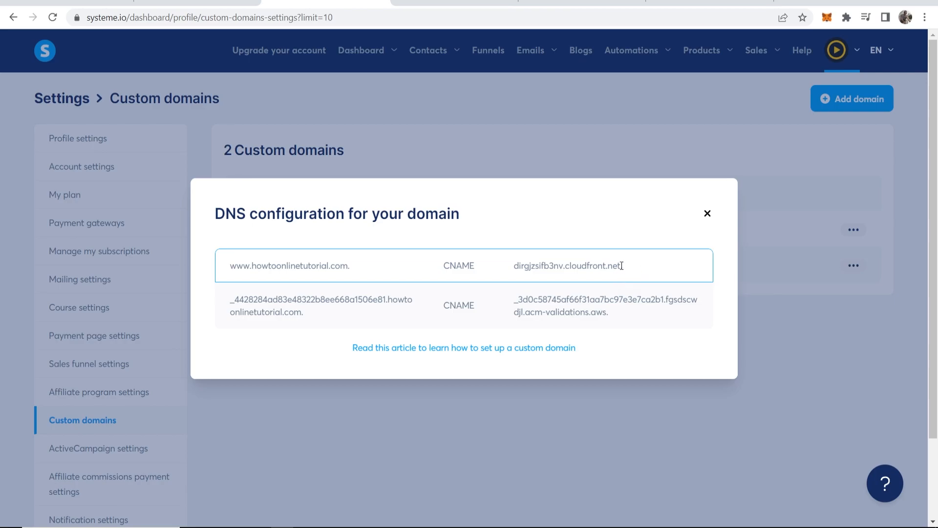
{"action": "right_click", "coordinate": [567, 265]}
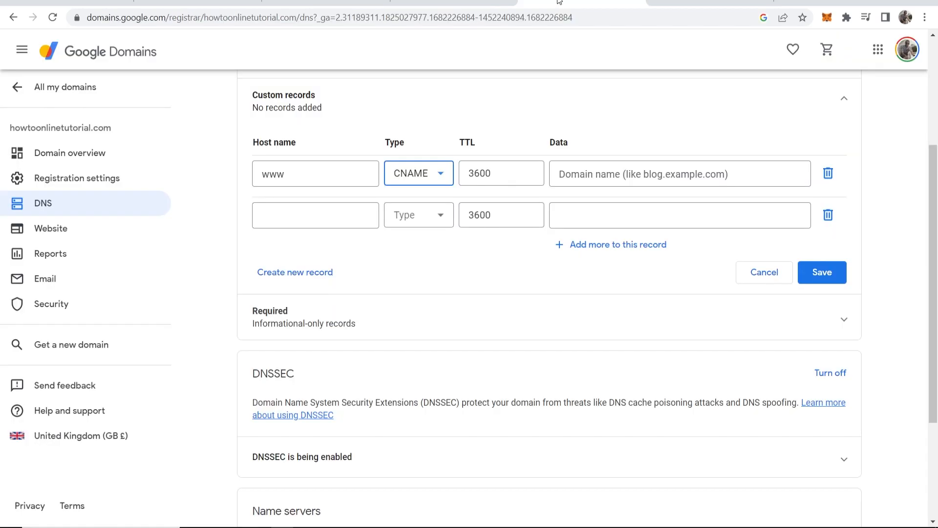
{"action": "type", "text": "dirgjzsifb3nv.cloudfront.net."}
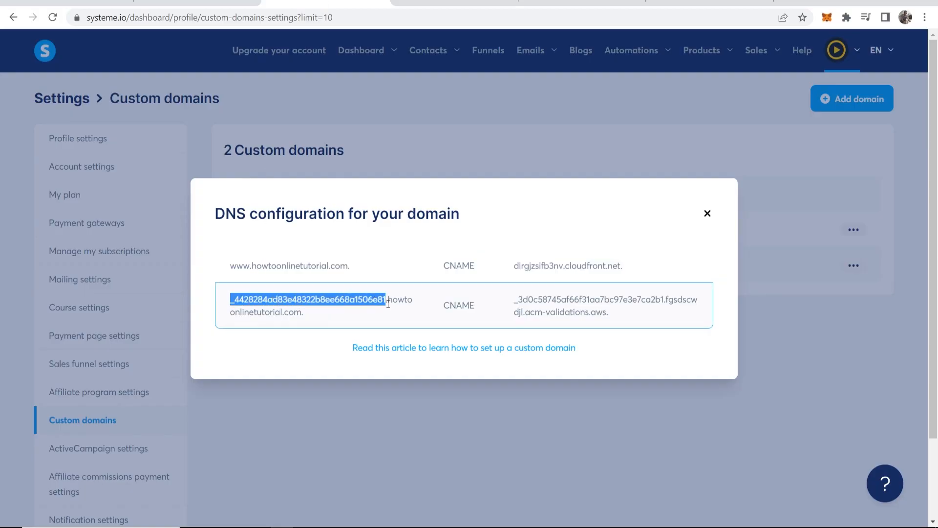
Step: Fill the second record with the acm-validations host and value as CNAME, then save both records
{"action": "right_click", "coordinate": [362, 312]}
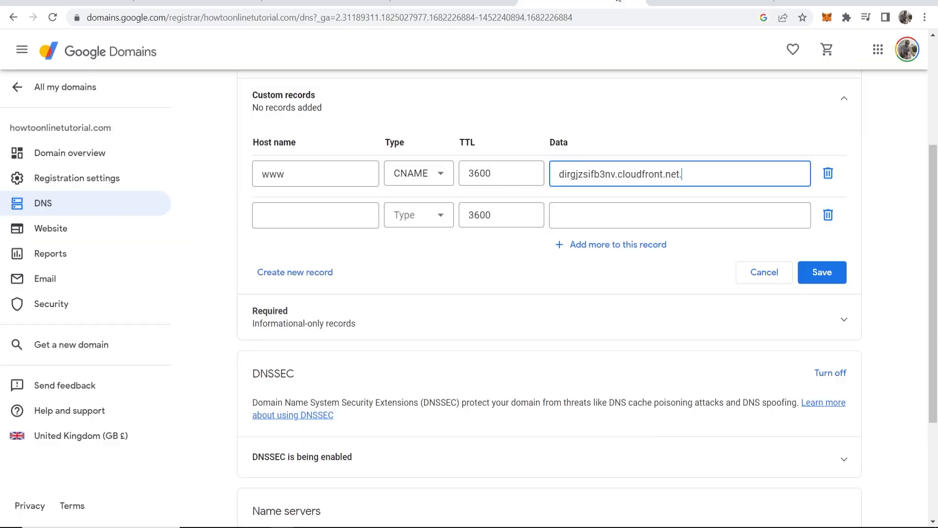
{"action": "right_click", "coordinate": [316, 215]}
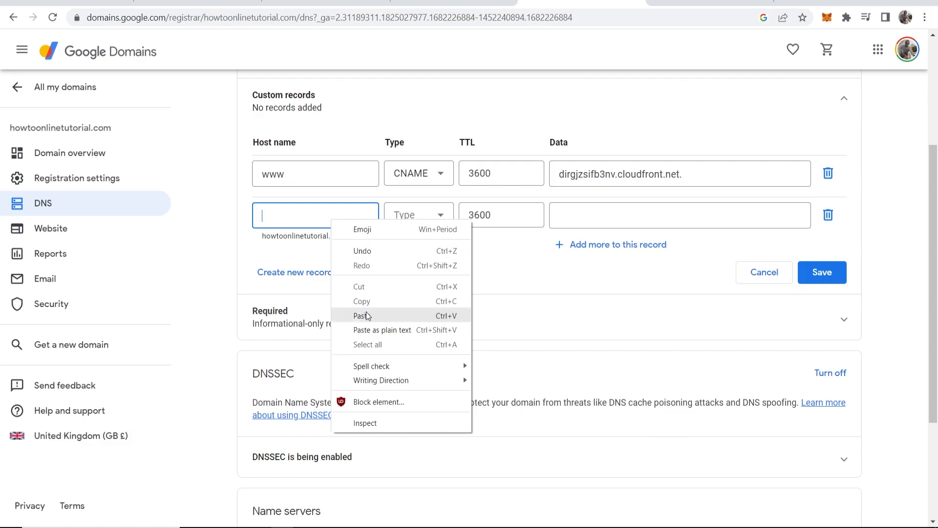
{"action": "left_click", "coordinate": [362, 316]}
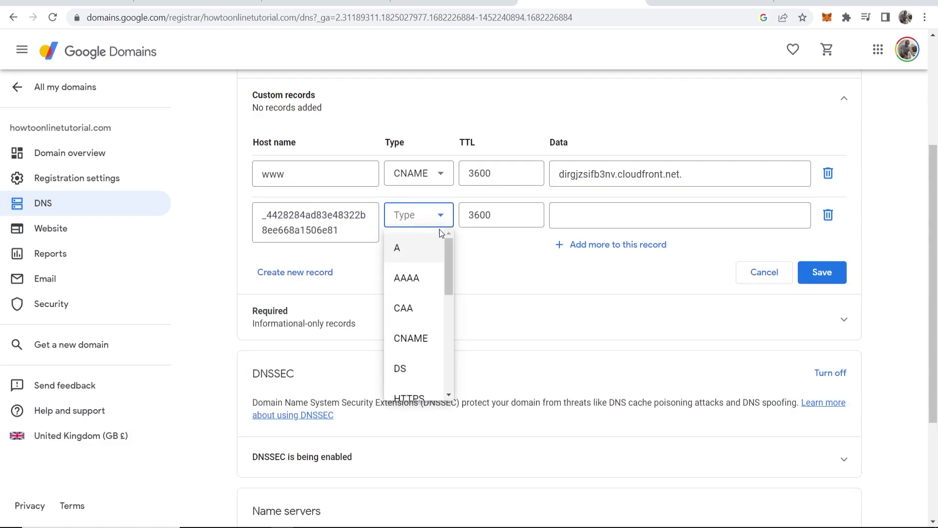
{"action": "left_click", "coordinate": [412, 339]}
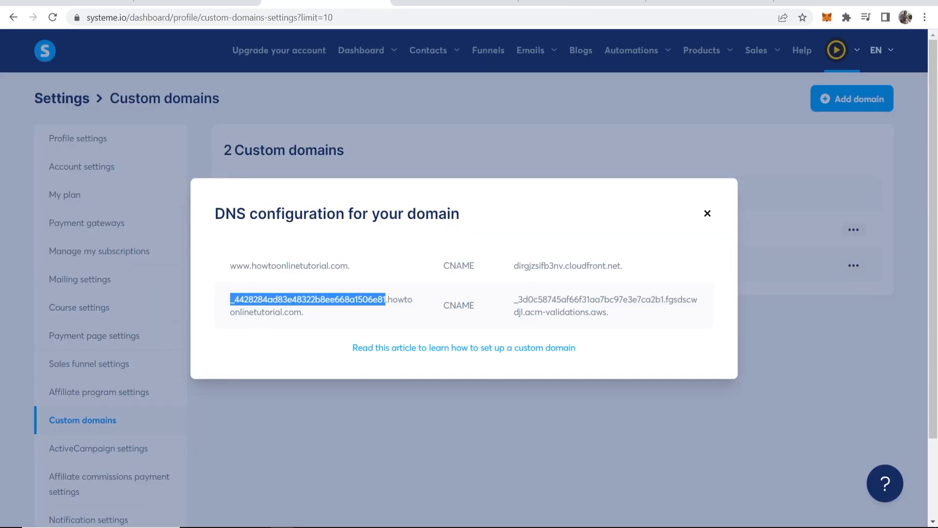
{"action": "double_click", "coordinate": [604, 305]}
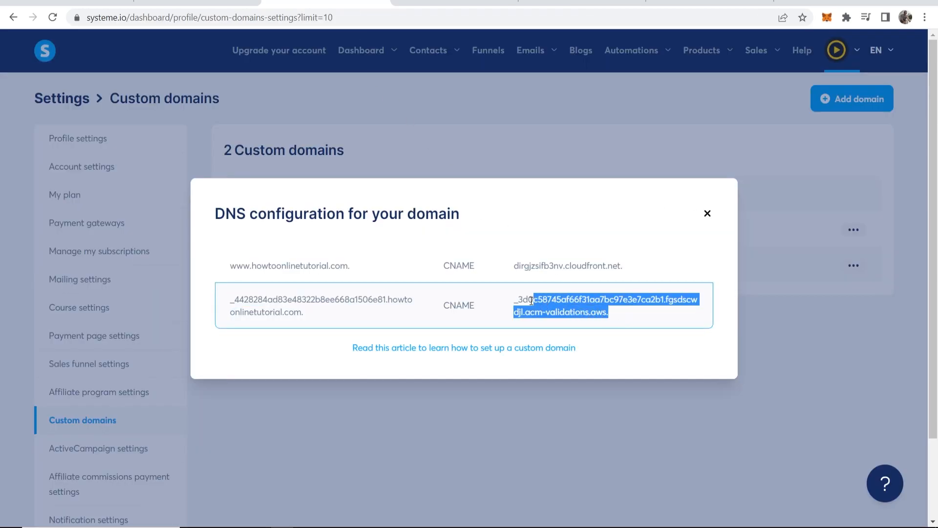
{"action": "right_click", "coordinate": [561, 311]}
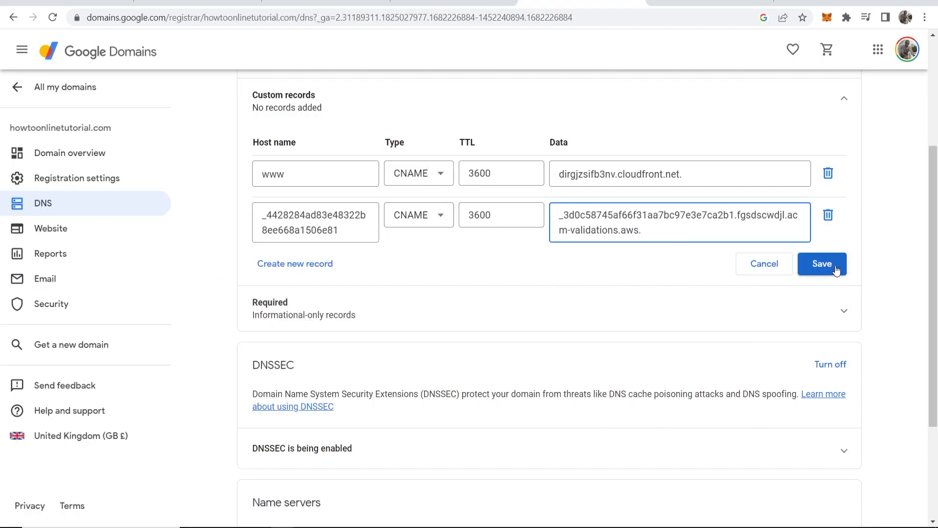
{"action": "left_click", "coordinate": [822, 263]}
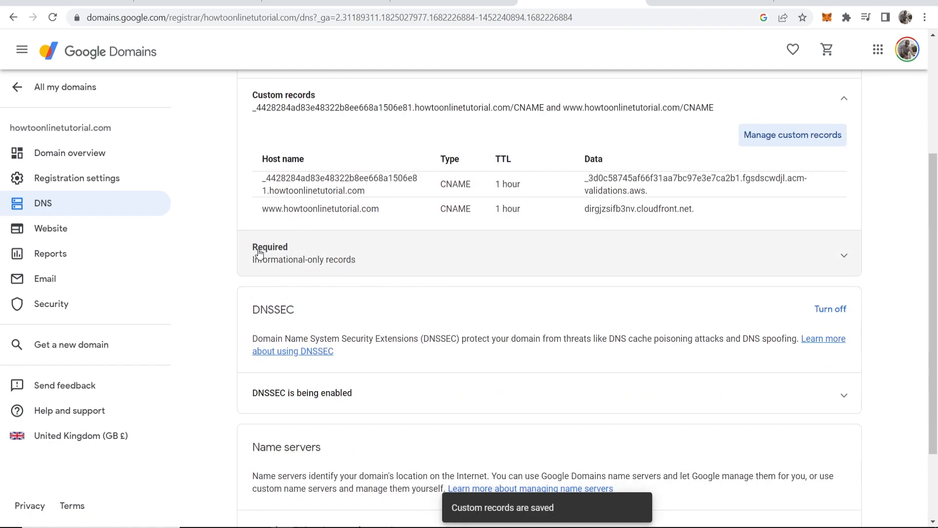
{"action": "scroll", "scroll_direction": "up", "scroll_amount": 3}
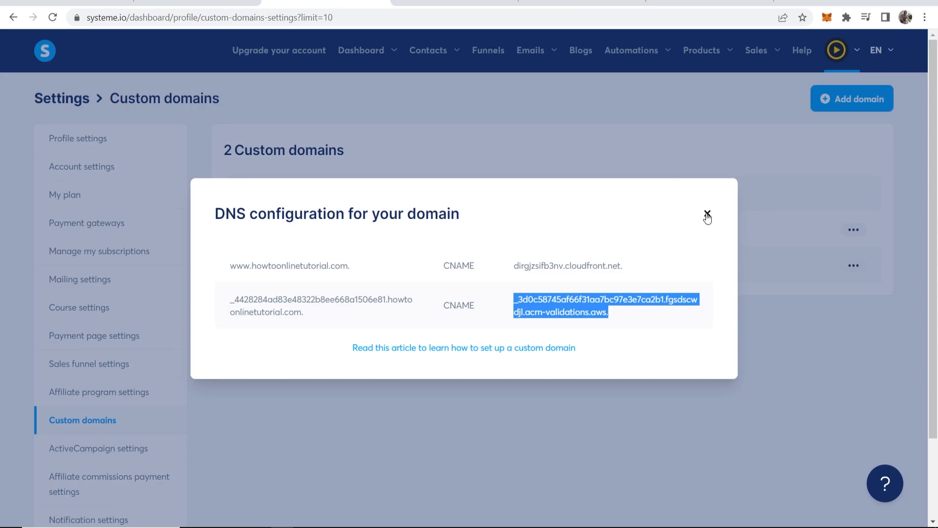
{"action": "left_click", "coordinate": [707, 215]}
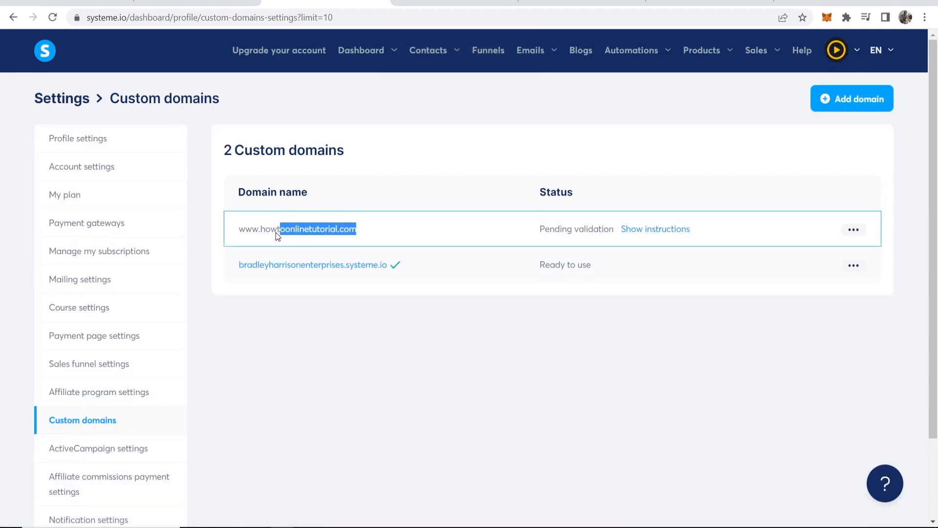
{"action": "triple_click", "coordinate": [297, 229]}
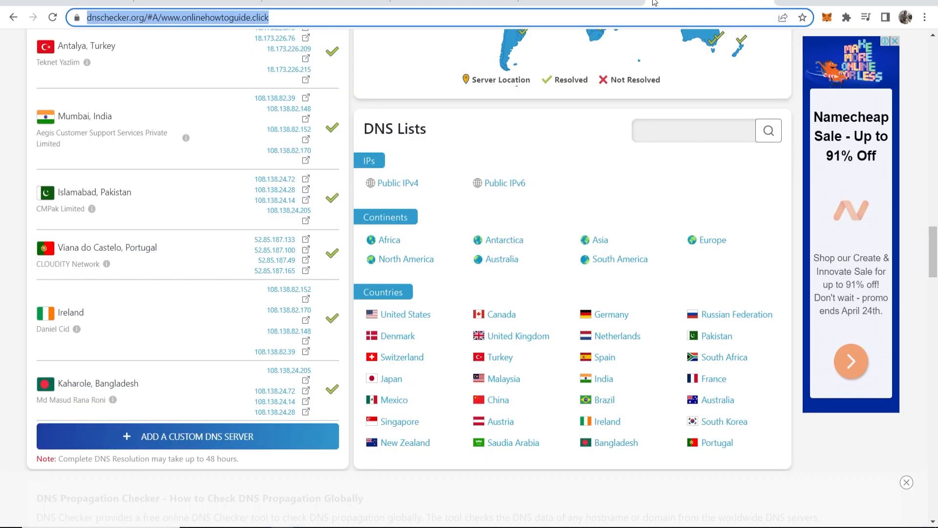
{"action": "scroll", "scroll_direction": "up", "scroll_amount": 3}
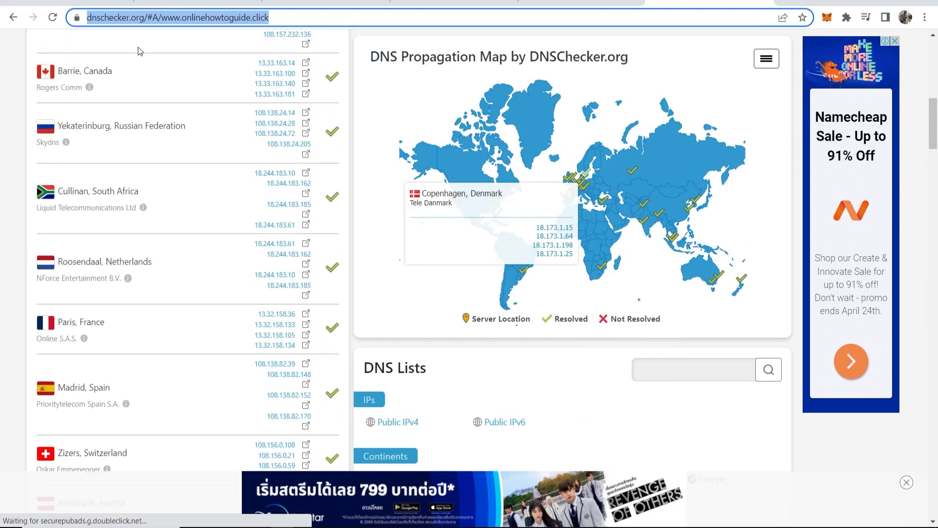
{"action": "scroll", "scroll_direction": "up", "scroll_amount": 3}
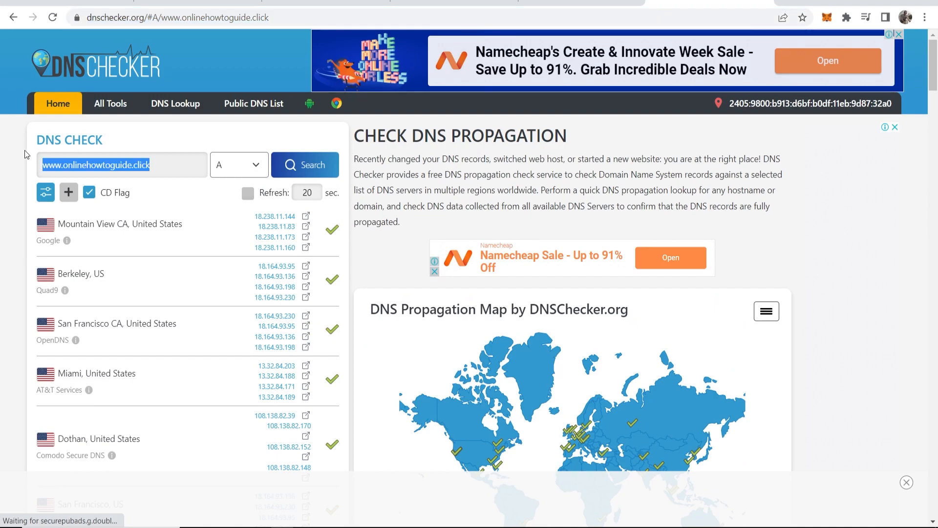
{"action": "left_click", "coordinate": [305, 164]}
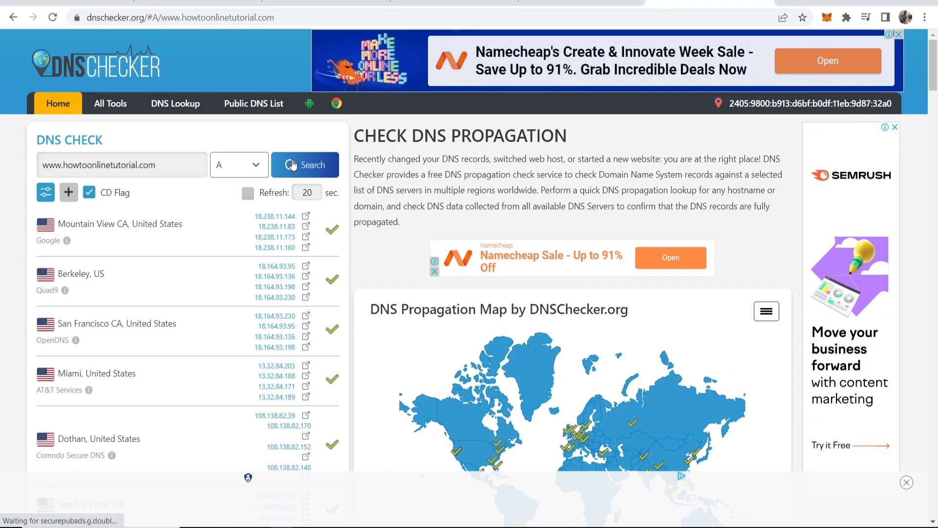
{"action": "scroll", "scroll_direction": "down", "scroll_amount": 3}
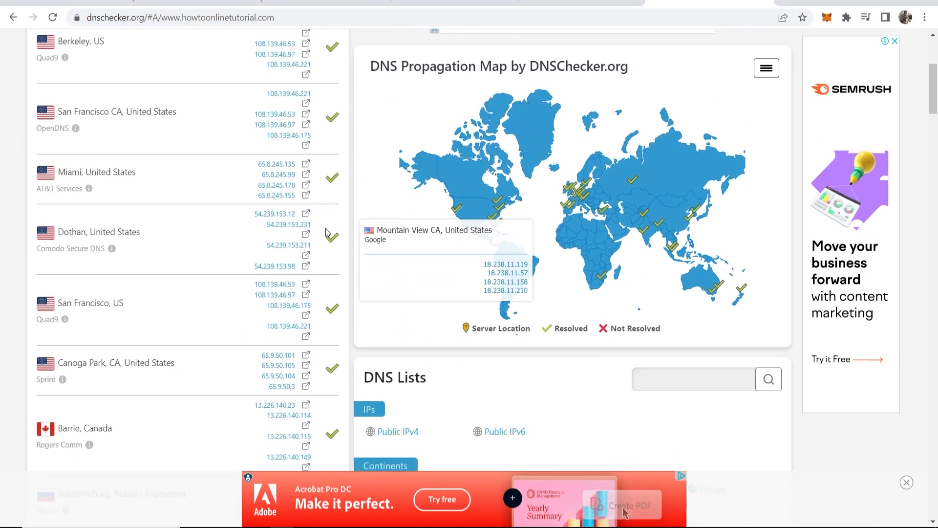
{"action": "scroll", "scroll_direction": "down", "scroll_amount": 3}
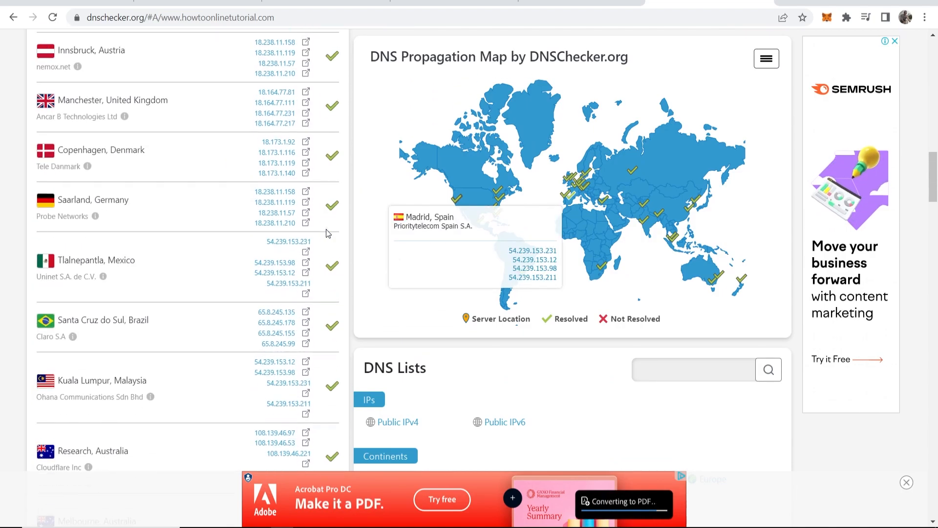
{"action": "scroll", "scroll_direction": "up", "scroll_amount": 3}
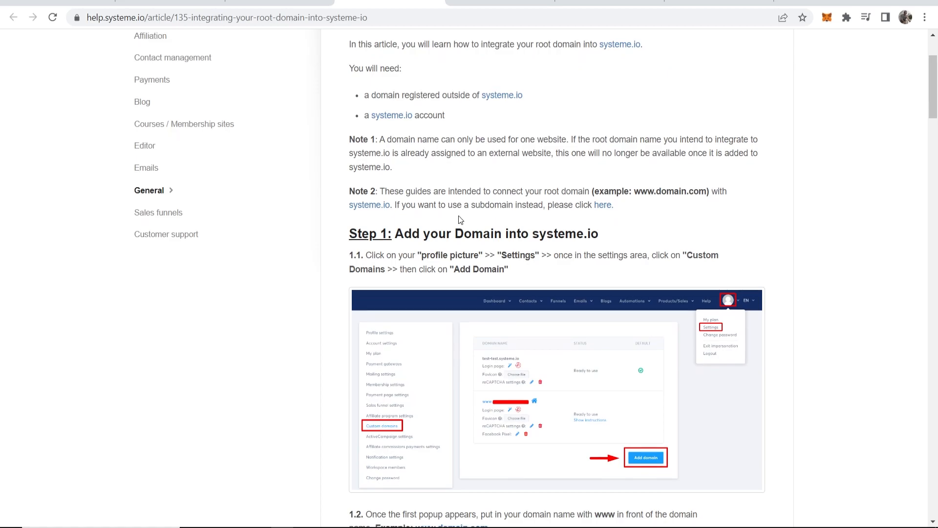
Step: Scroll the help article to its CNAME records example and dnschecker.org section
{"action": "scroll", "scroll_direction": "down", "scroll_amount": 3}
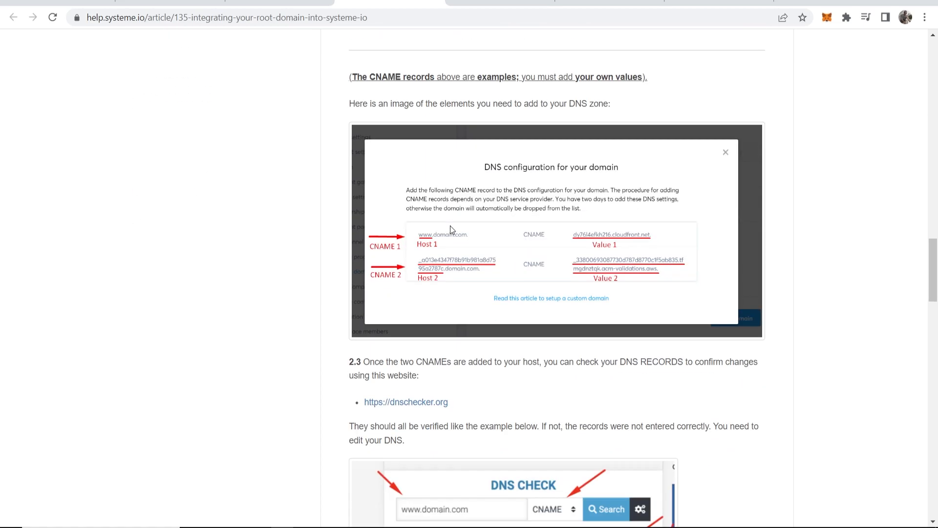
{"action": "scroll", "scroll_direction": "down", "scroll_amount": 3}
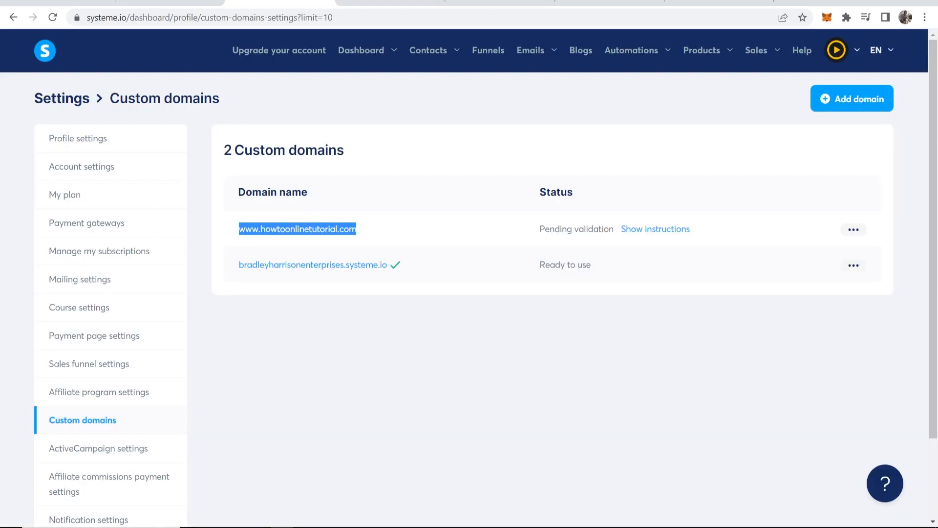
{"action": "mouse_move", "coordinate": [549, 177]}
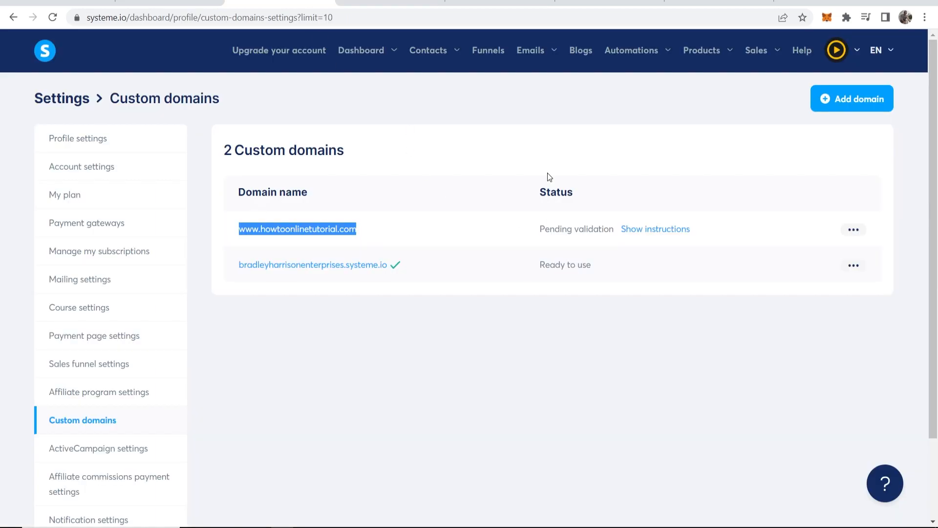
{"action": "left_click", "coordinate": [473, 240]}
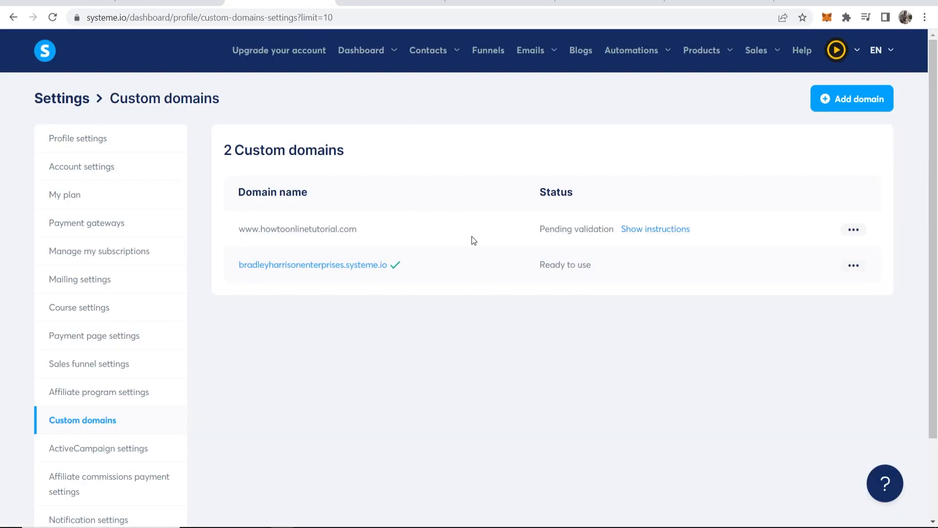
{"action": "mouse_move", "coordinate": [394, 266]}
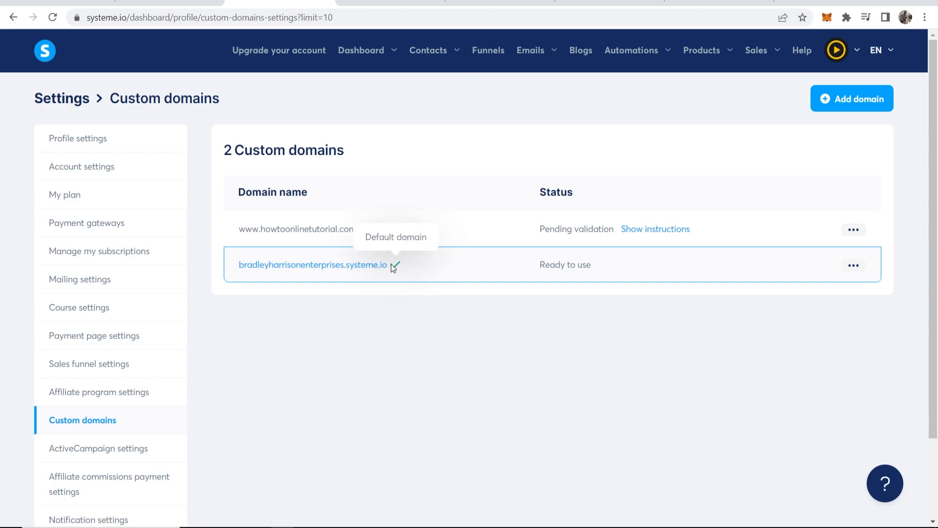
{"action": "mouse_move", "coordinate": [292, 92]}
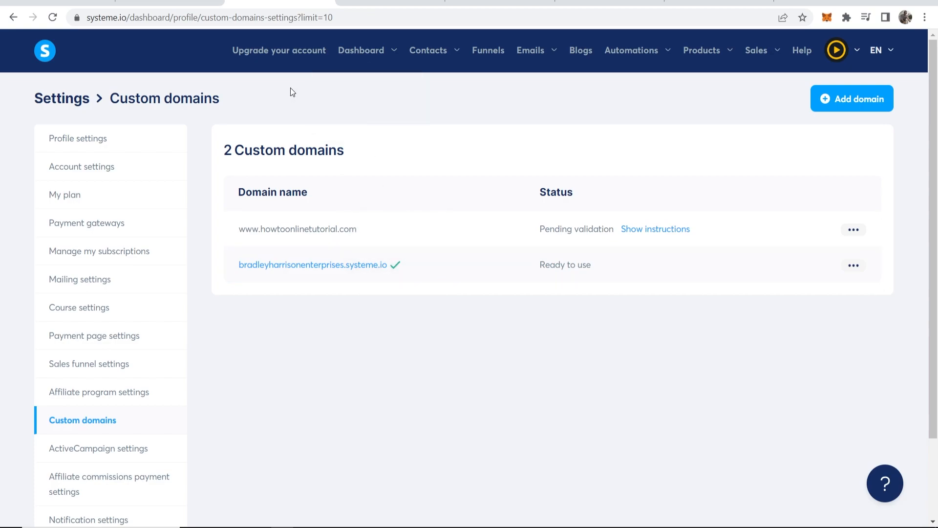
{"action": "mouse_move", "coordinate": [299, 89]}
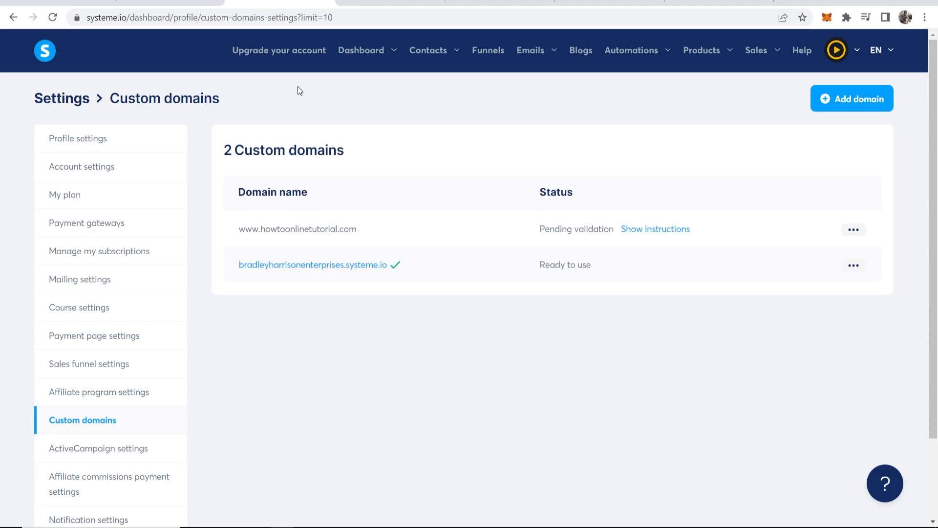